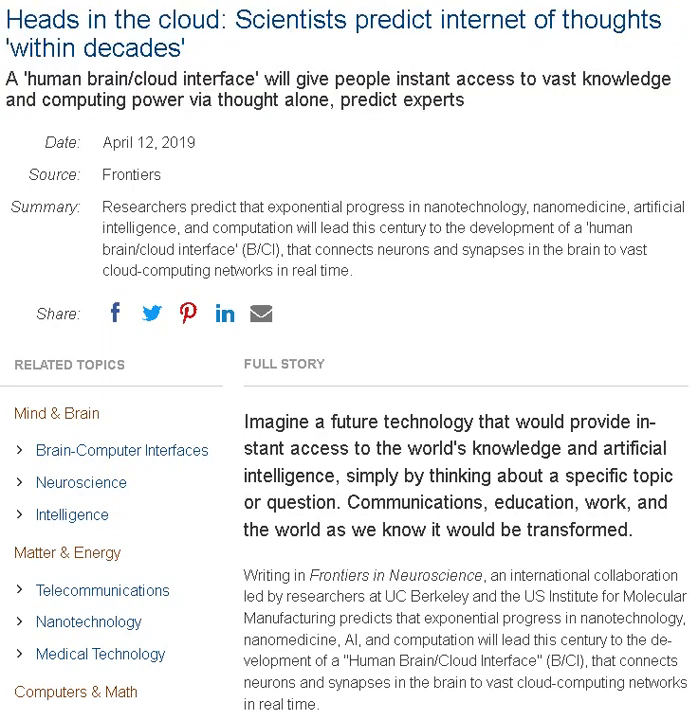
- Highlight the summary paragraph predicting a human brain/cloud interface within decades
left_click_drag(99, 207, 350, 270)
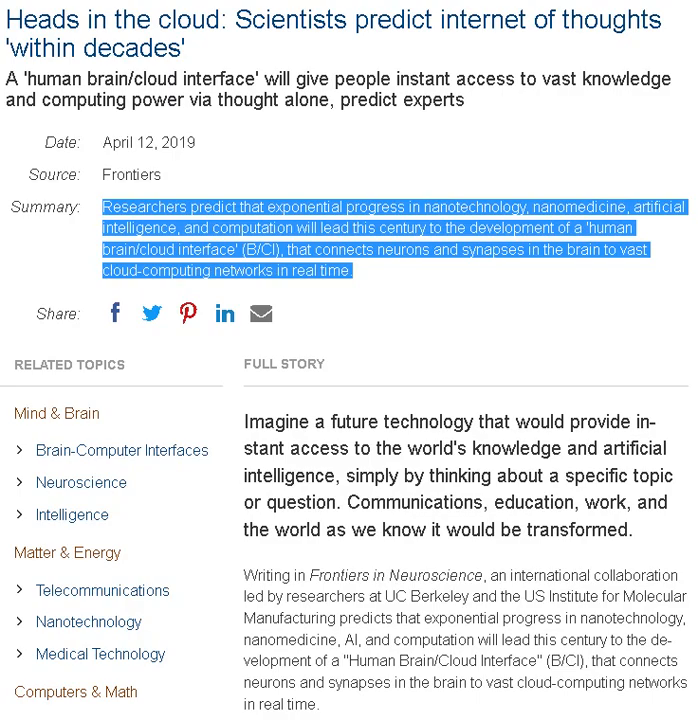
- Scroll past the opening paragraphs and highlight text in the Nanobots on the brain section
scroll("down", 3)
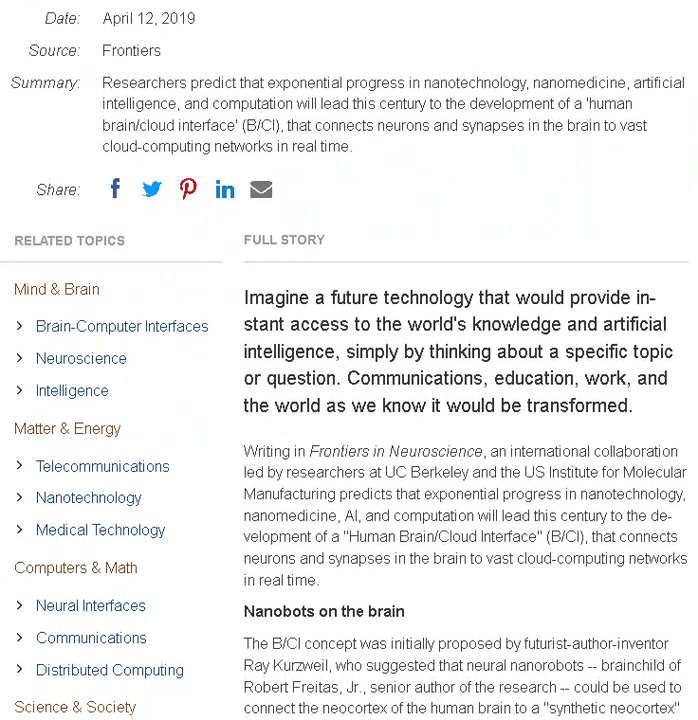
scroll("down", 3)
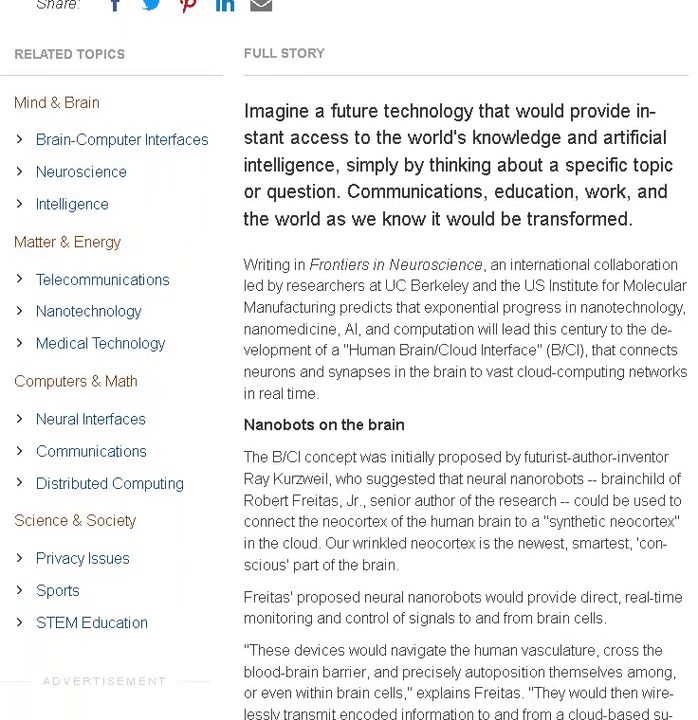
scroll("down", 3)
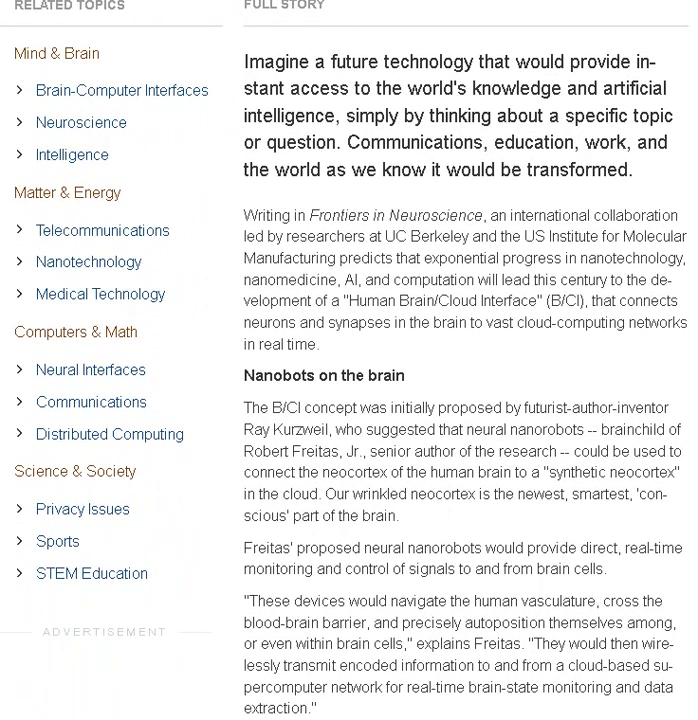
left_click_drag(244, 62, 526, 548)
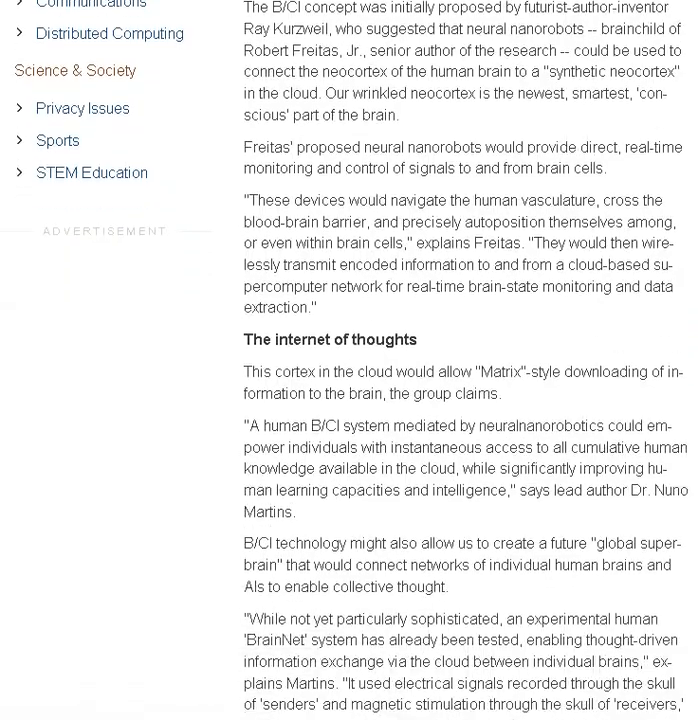
- Scroll past The internet of thoughts section to the When can we connect? heading
scroll("down", 3)
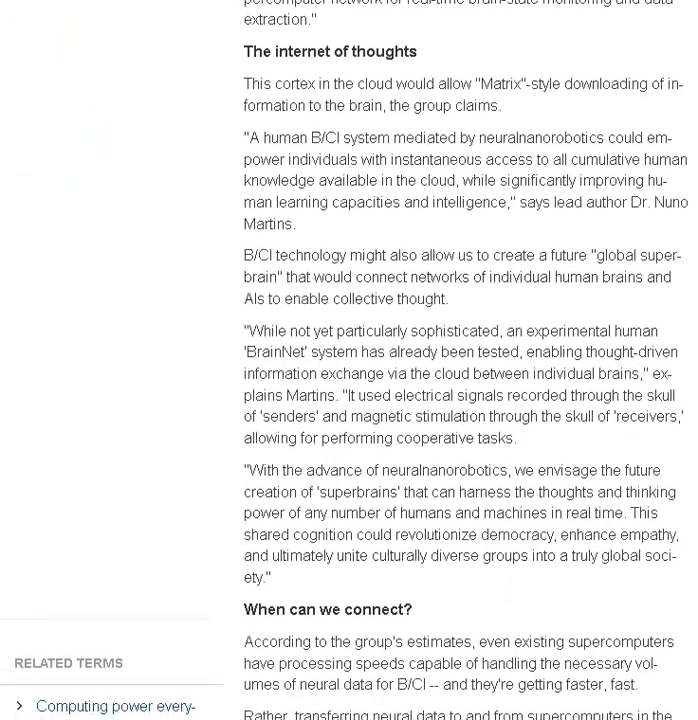
scroll("down", 3)
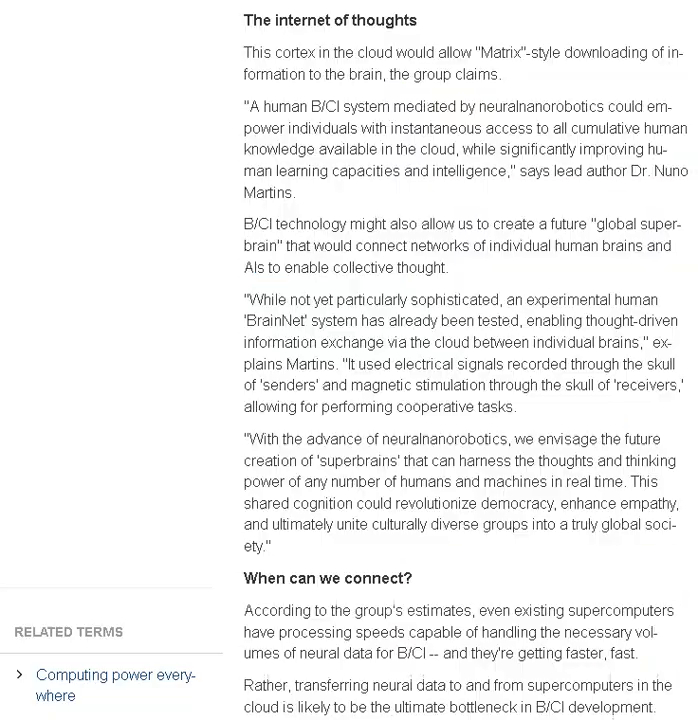
- Scroll to Story Source and highlight Martins' 'This challenge includes…' quote
scroll("down", 3)
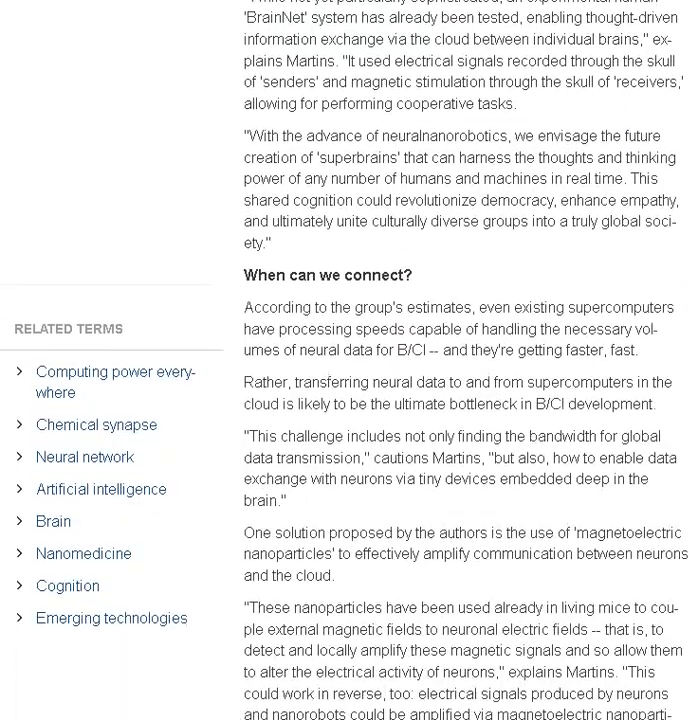
scroll("down", 3)
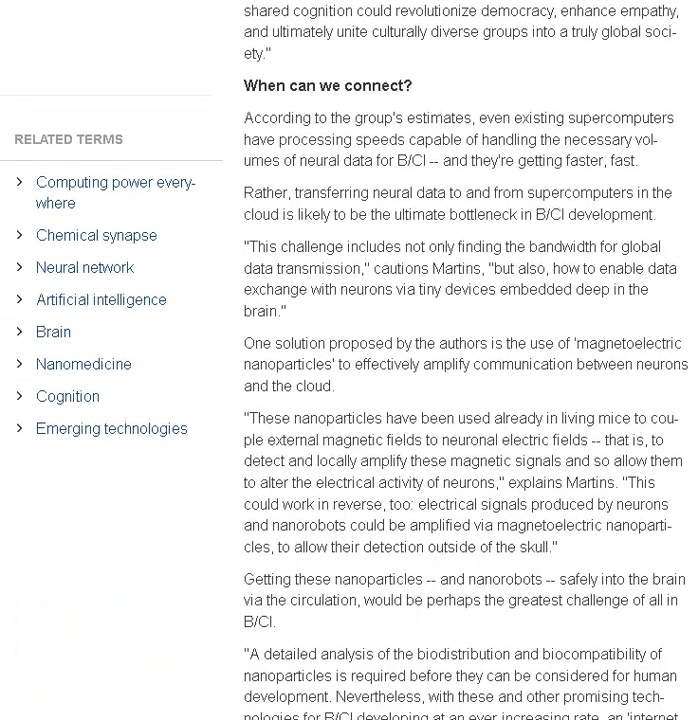
scroll("down", 3)
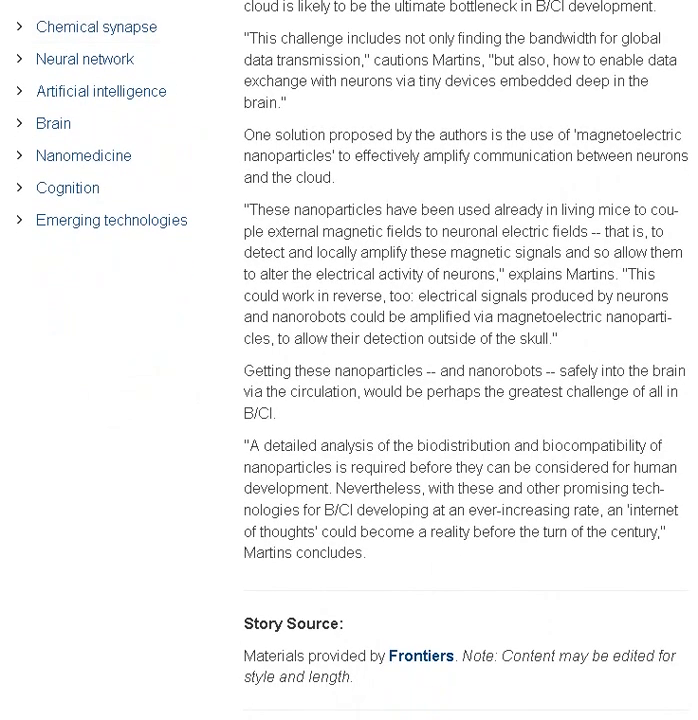
left_click_drag(245, 38, 262, 133)
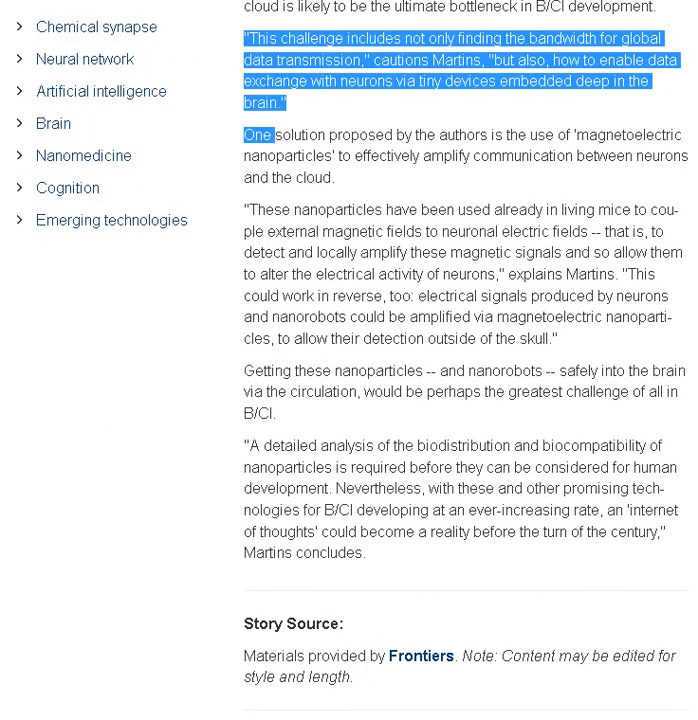